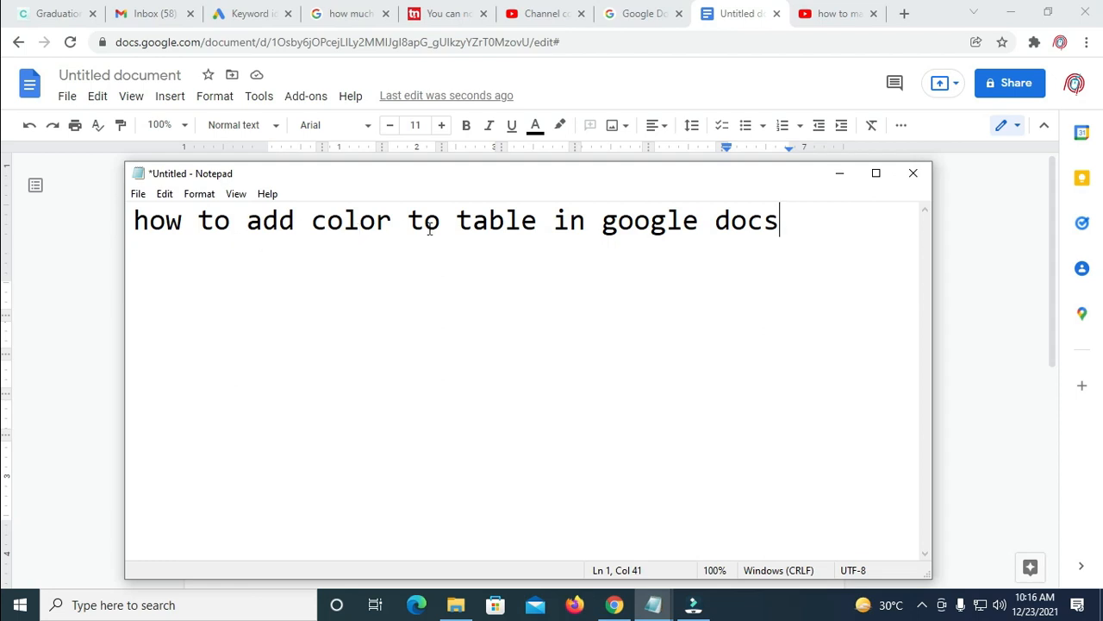
mouse_move(650, 226)
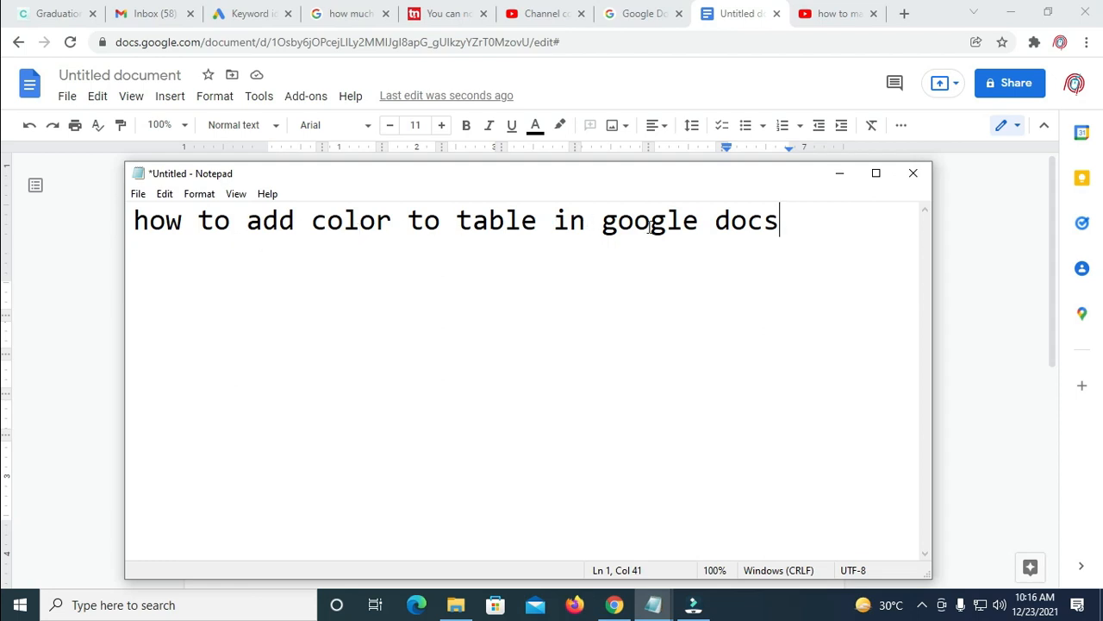
mouse_move(1020, 291)
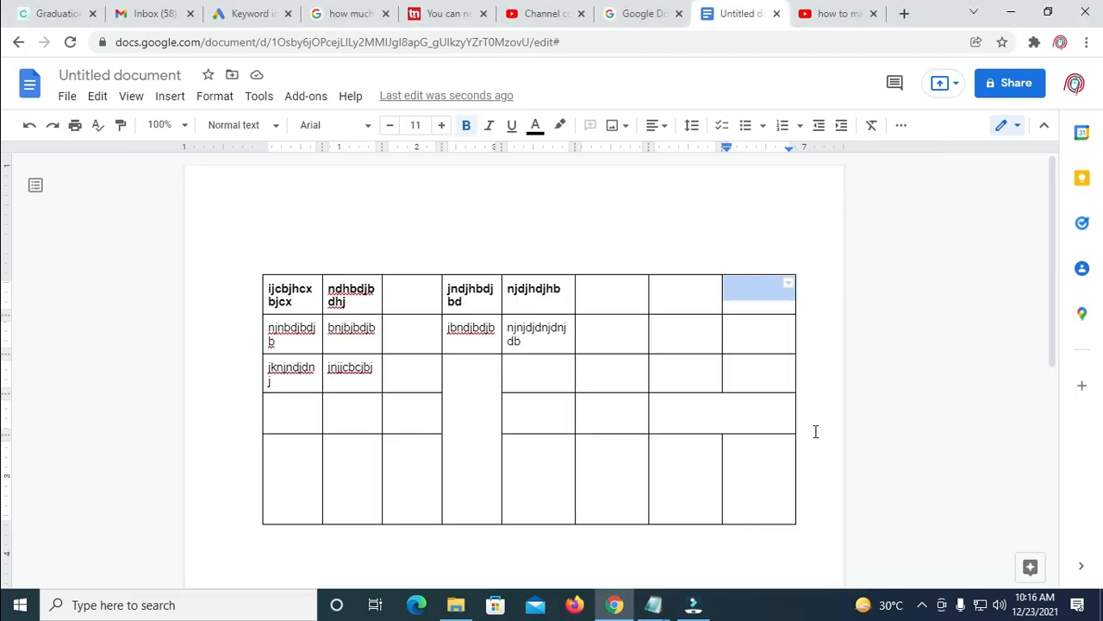
mouse_move(788, 465)
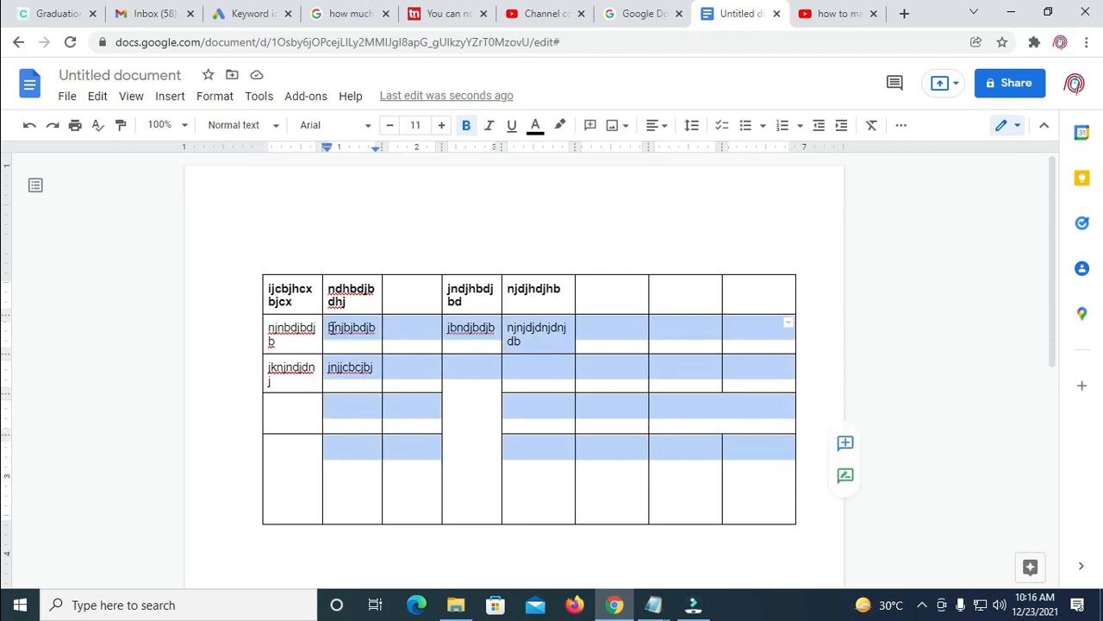
Right-click the selected table cells and scroll the menu down to Table properties
right_click(351, 327)
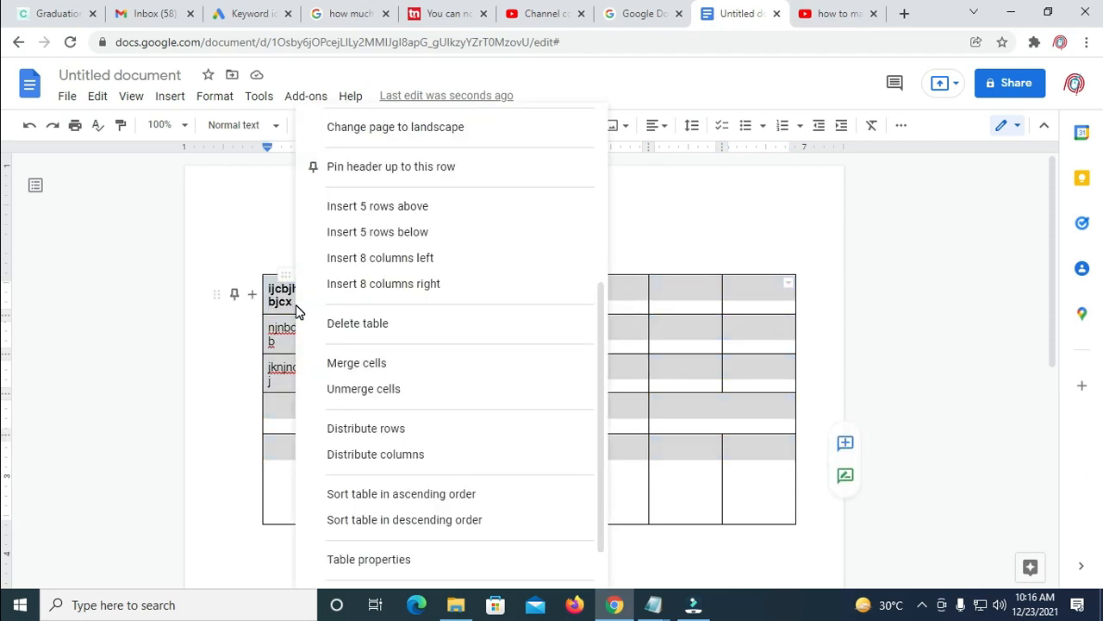
mouse_move(591, 400)
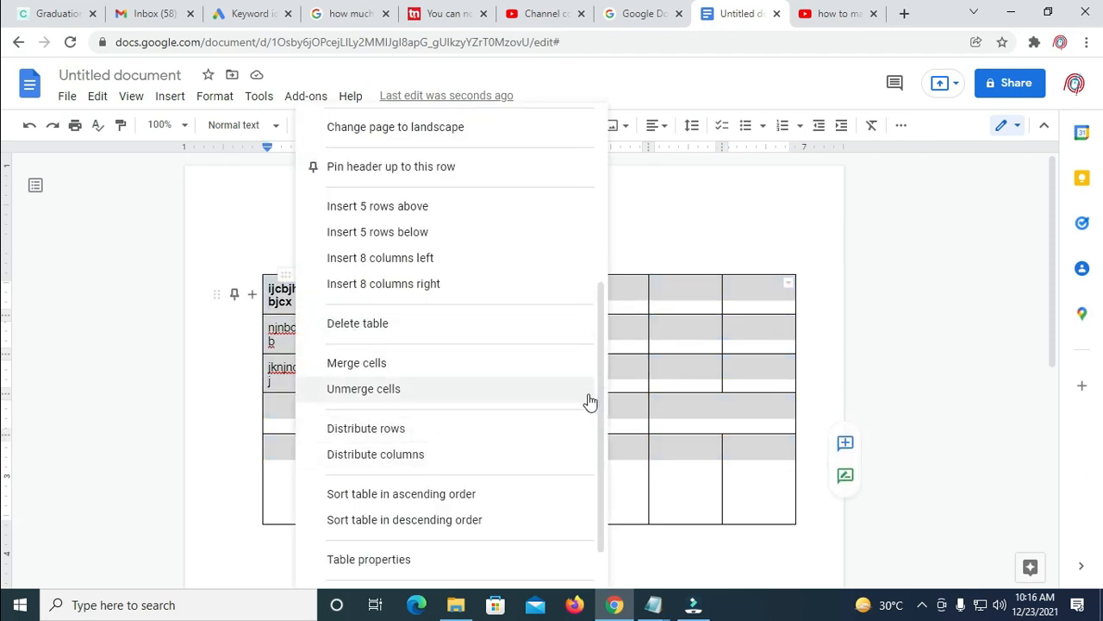
scroll("down", 3)
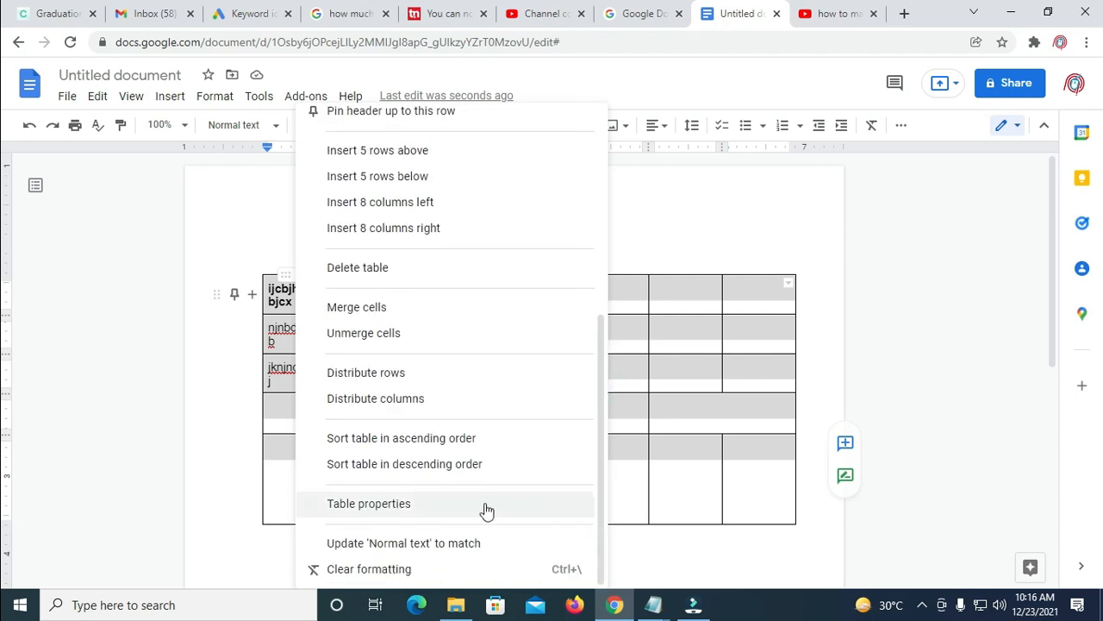
Set the cells' background to a pale cream colour in Table properties and confirm
left_click(369, 503)
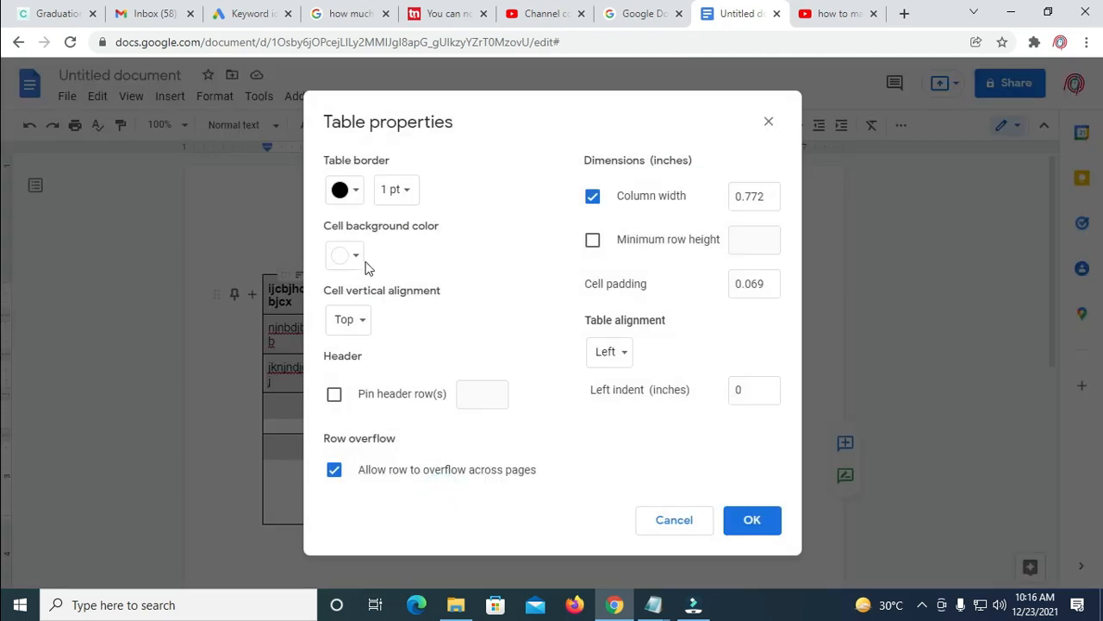
mouse_move(409, 244)
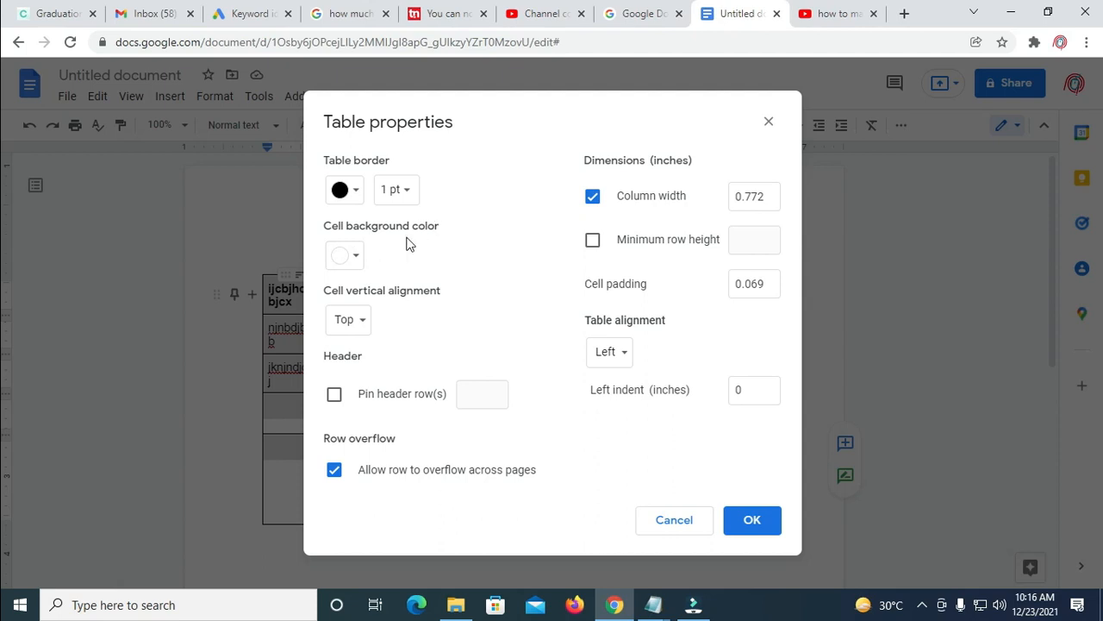
left_click(344, 254)
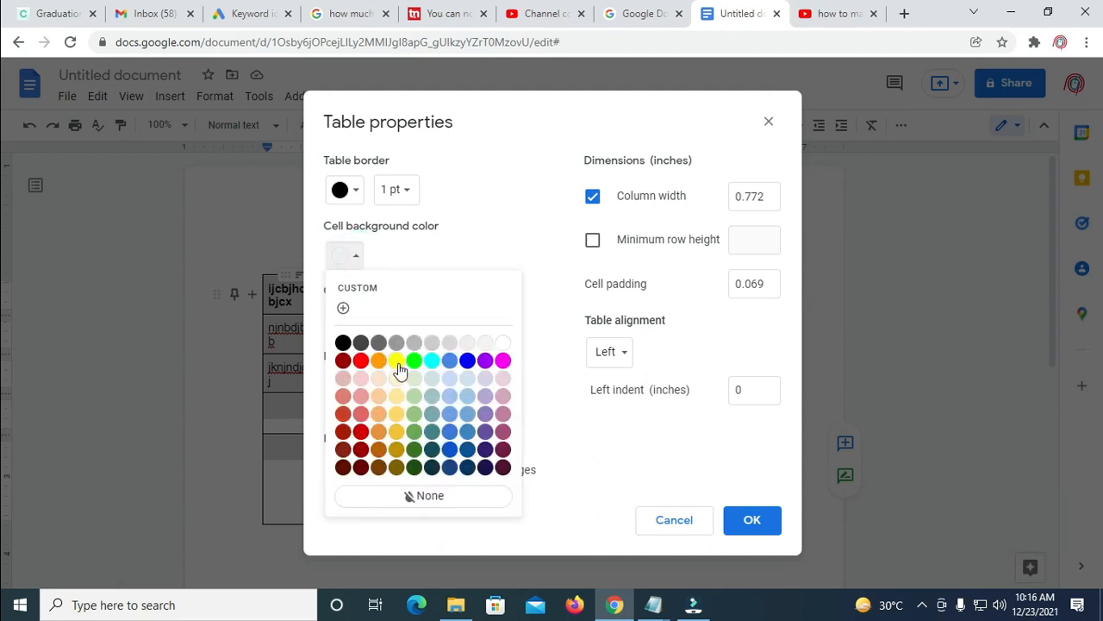
left_click(395, 359)
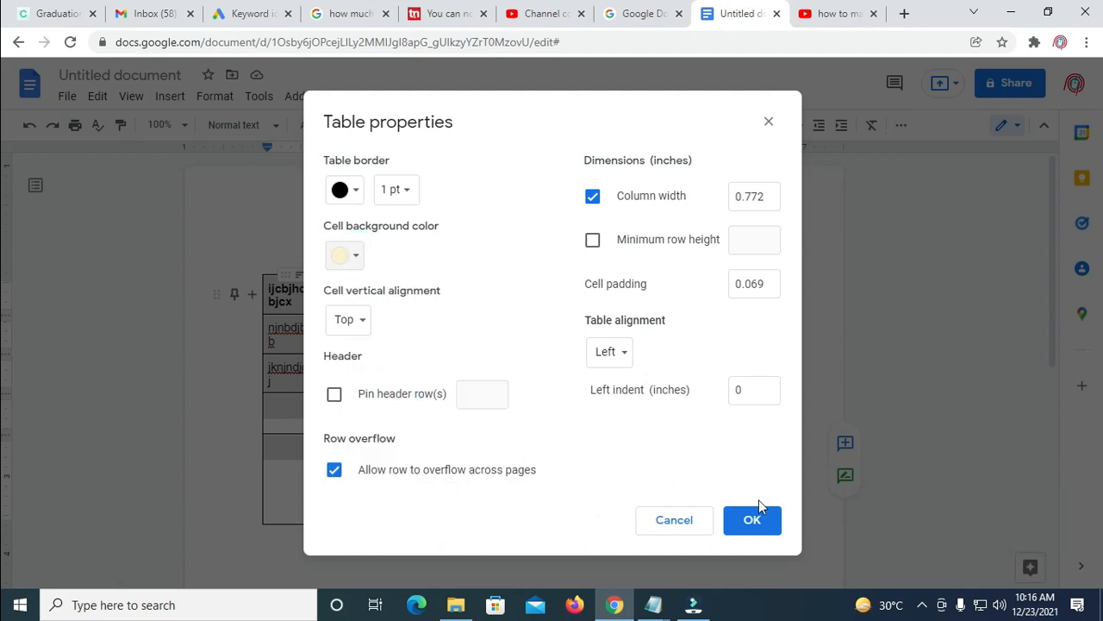
left_click(752, 519)
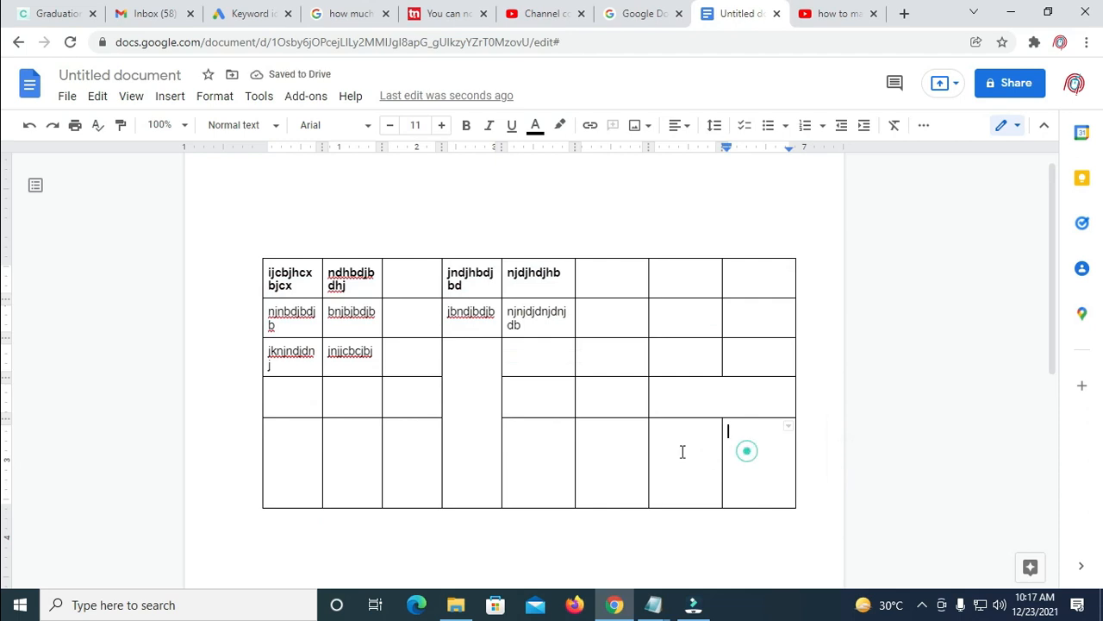
Select the bottom-right block of table cells and open Table properties for them
left_click_drag(728, 431, 547, 446)
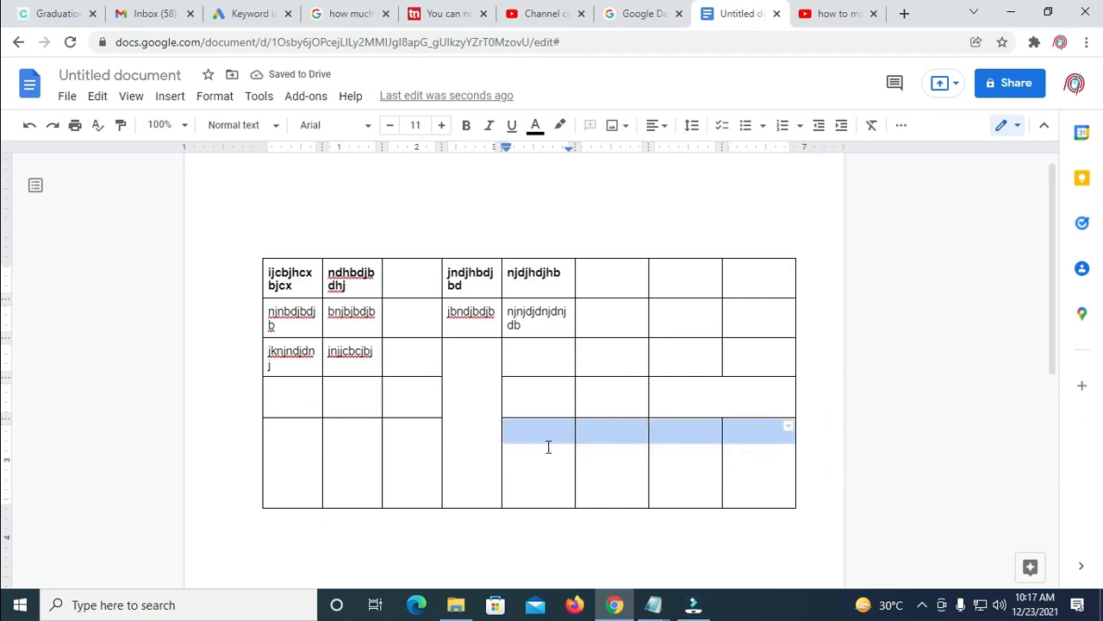
right_click(538, 431)
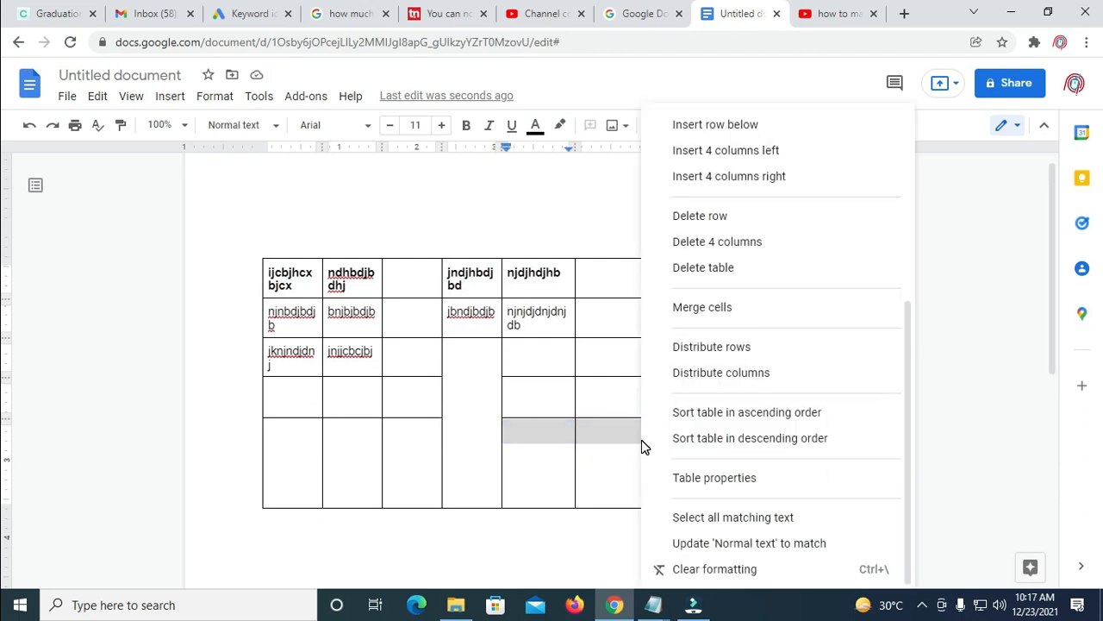
left_click(714, 476)
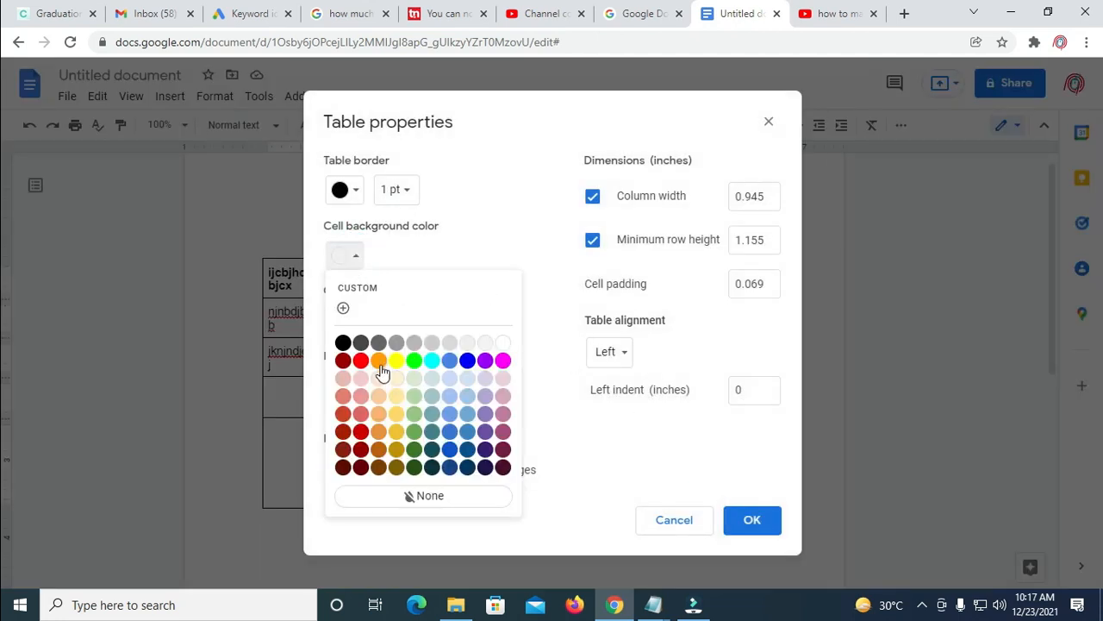
Set the cell background colour to red and apply it
left_click(361, 361)
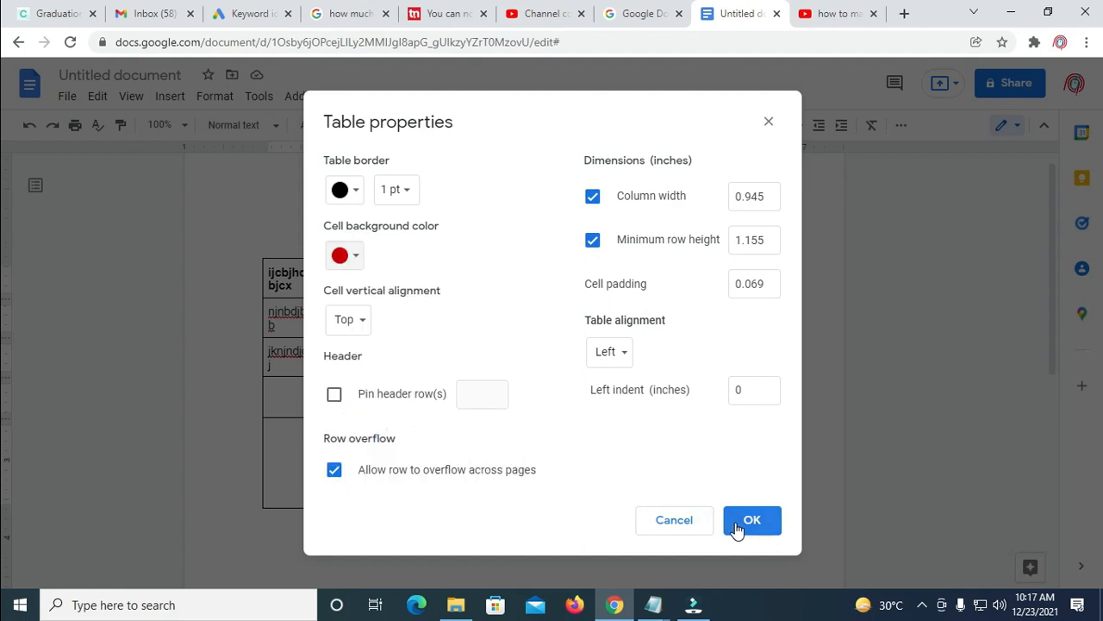
left_click(751, 519)
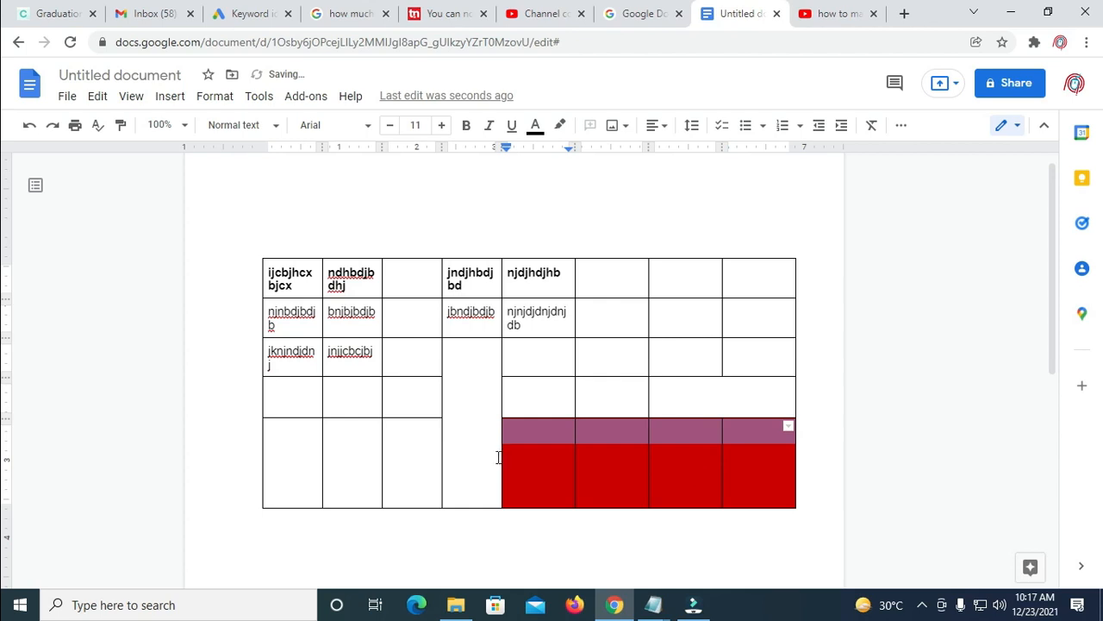